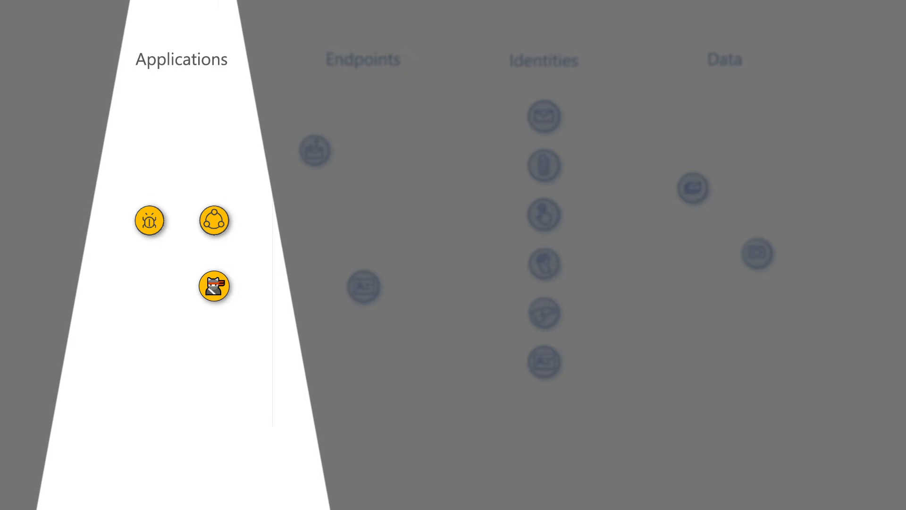
# Open the MTP Demo Incident and scroll to its alert timeline and 216-entity Evidence section.
pyautogui.click(363, 59)
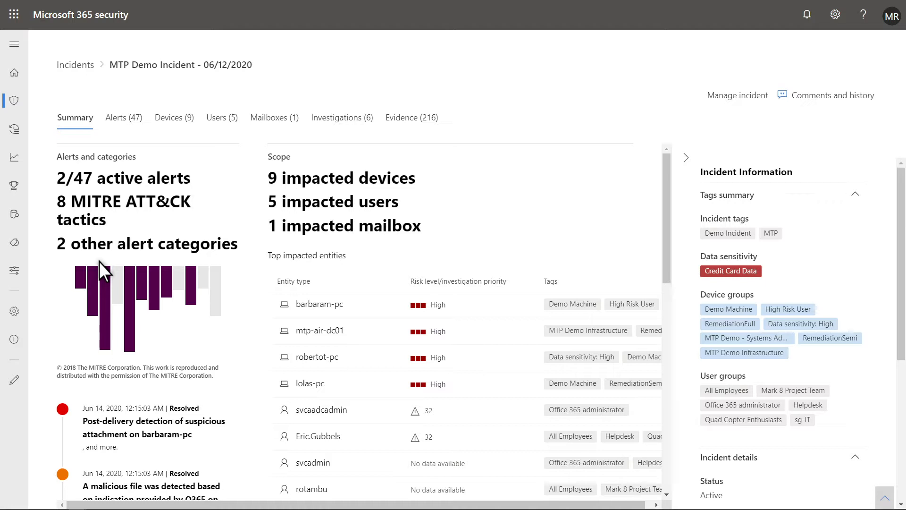
pyautogui.moveTo(104, 301)
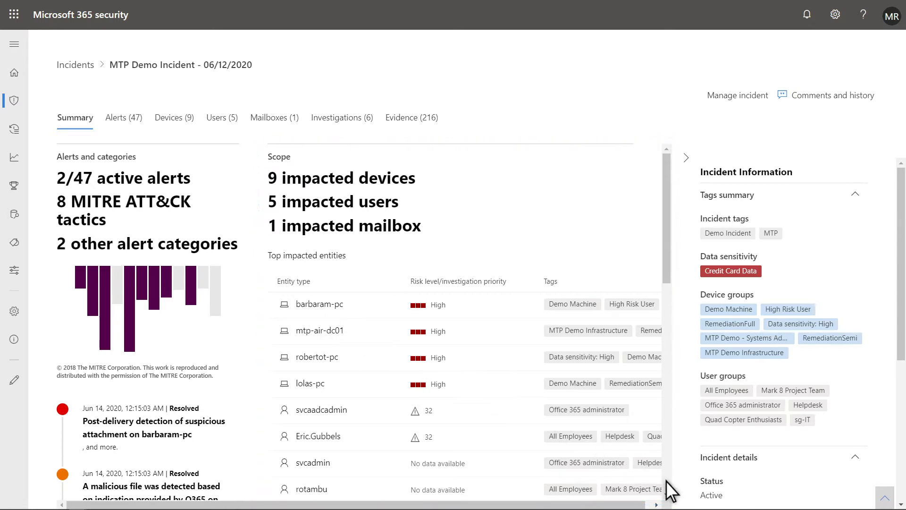
pyautogui.scroll(-3)
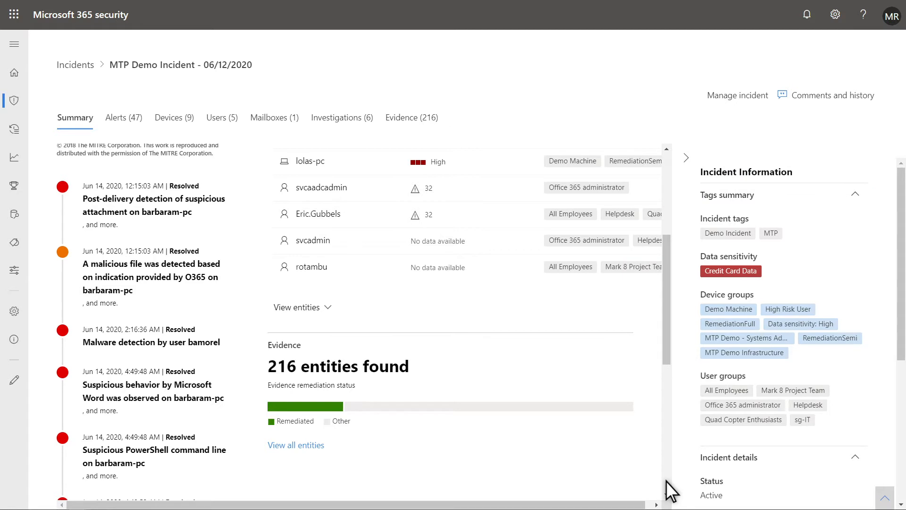
# Review the incident's 47 alerts, then move on to its devices list.
pyautogui.click(123, 118)
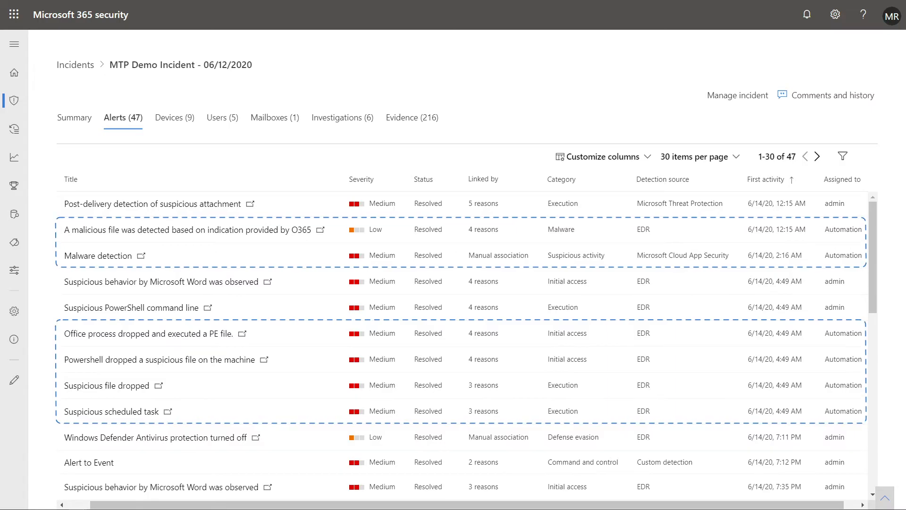
pyautogui.click(173, 118)
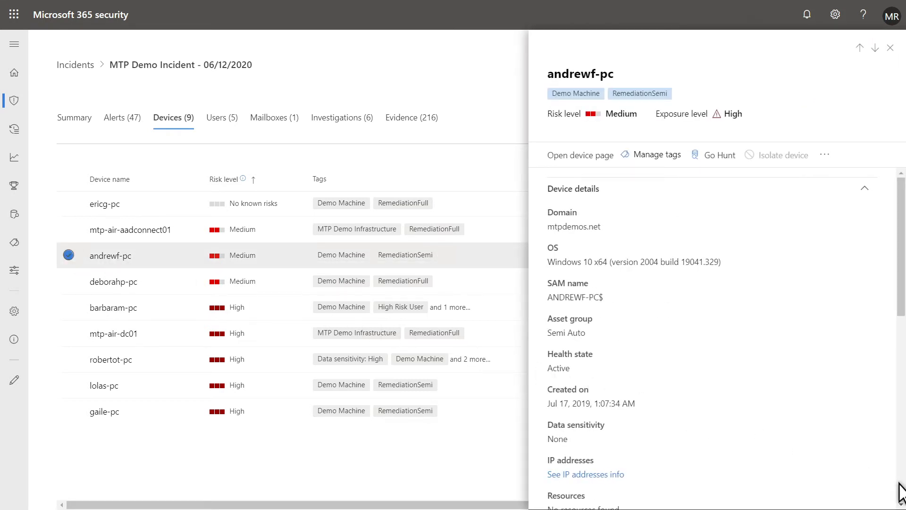
# Scroll through the nine impacted devices, including andrewf-pc's details.
pyautogui.scroll(-3)
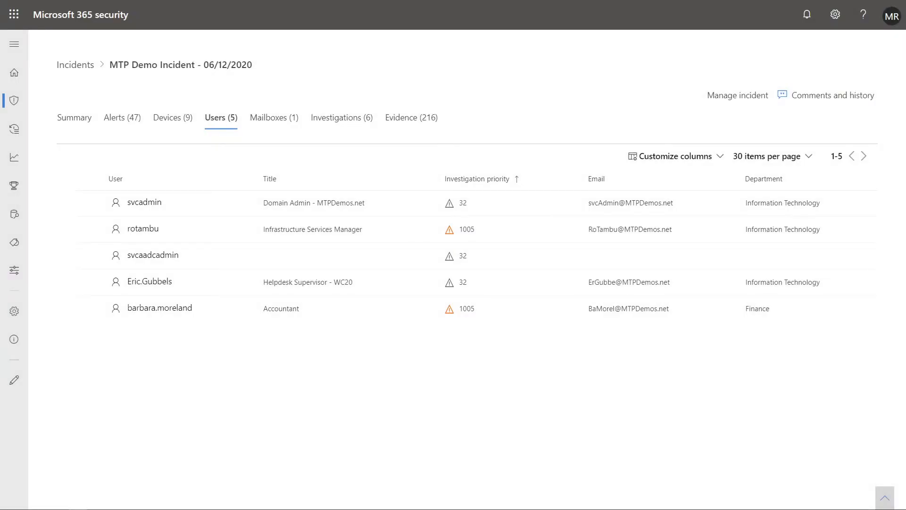
pyautogui.click(481, 178)
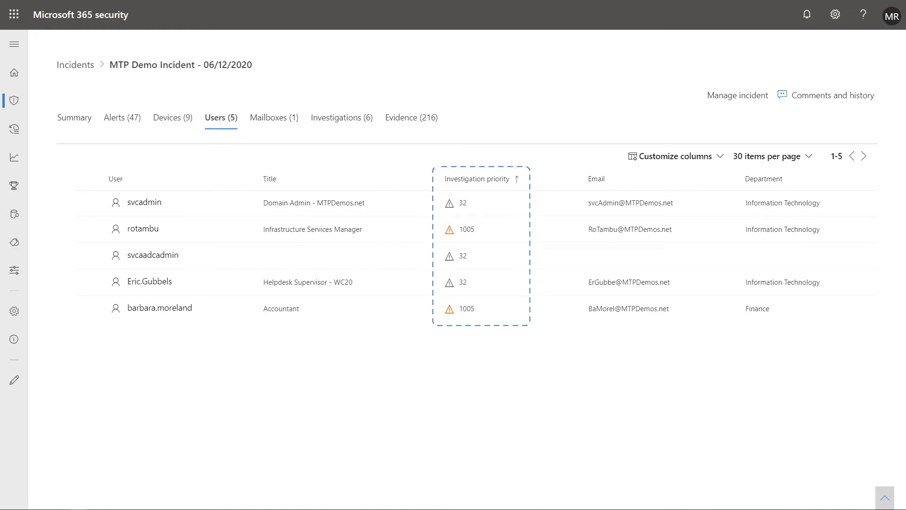
pyautogui.click(273, 118)
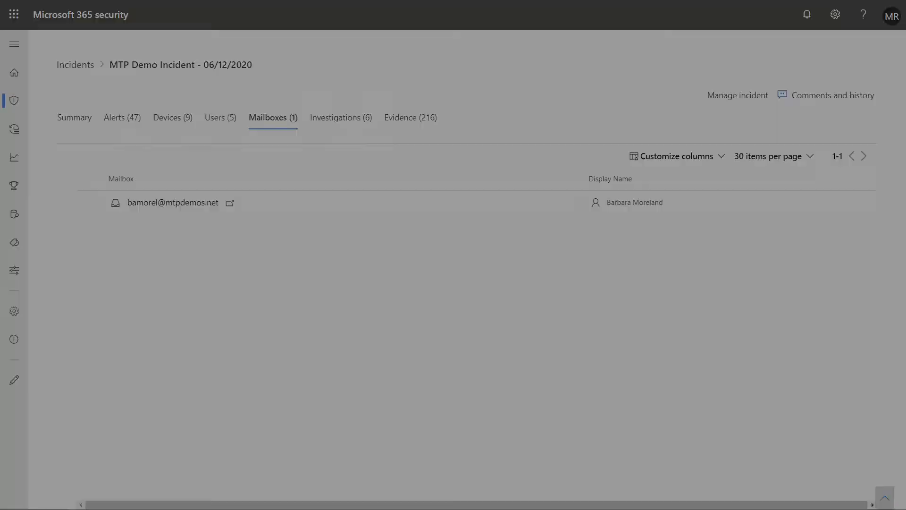
# View the Evidence summary of 216 entities by type and verdict, including 147 files.
pyautogui.click(341, 117)
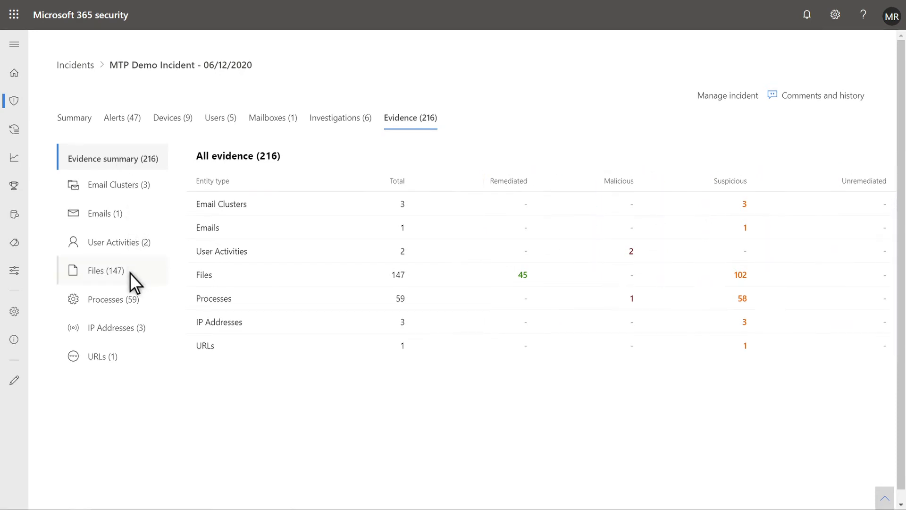
# List the 147 evidence files and inspect dragonfolder_sow_06132020.doc's remediated details.
pyautogui.click(102, 270)
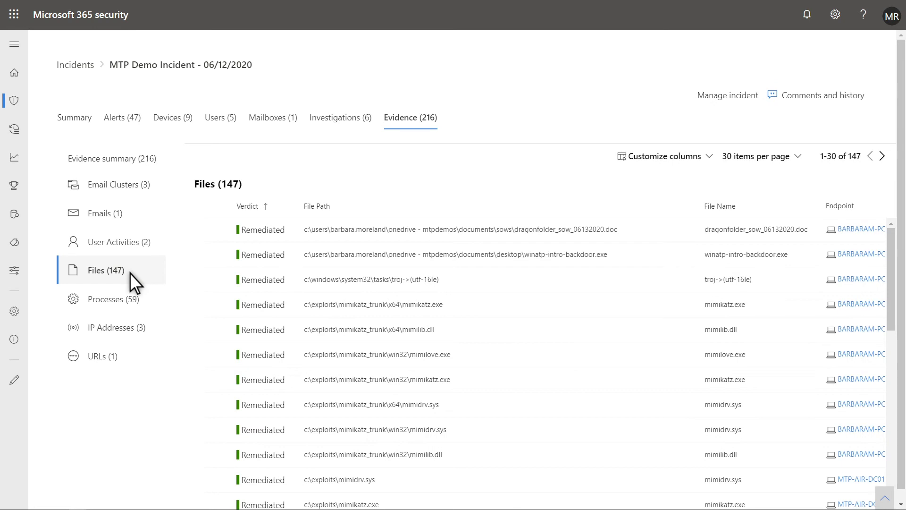
pyautogui.moveTo(217, 235)
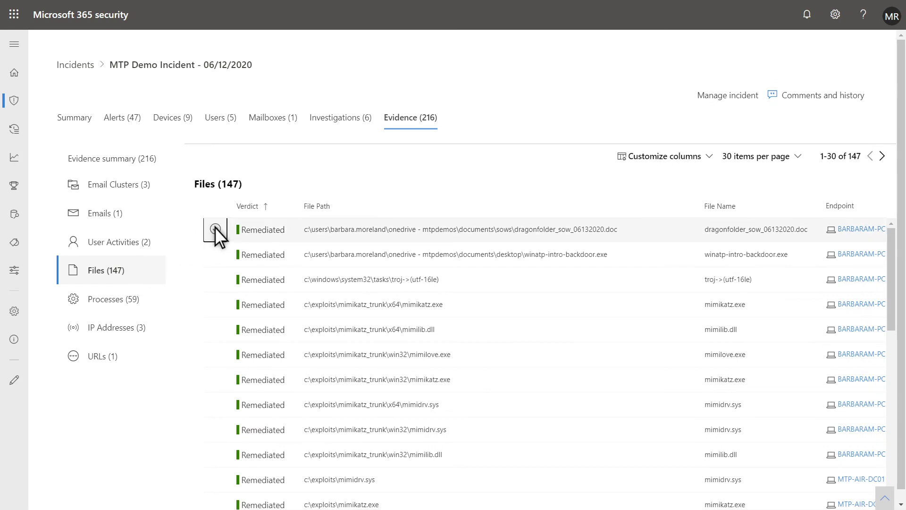
pyautogui.click(215, 229)
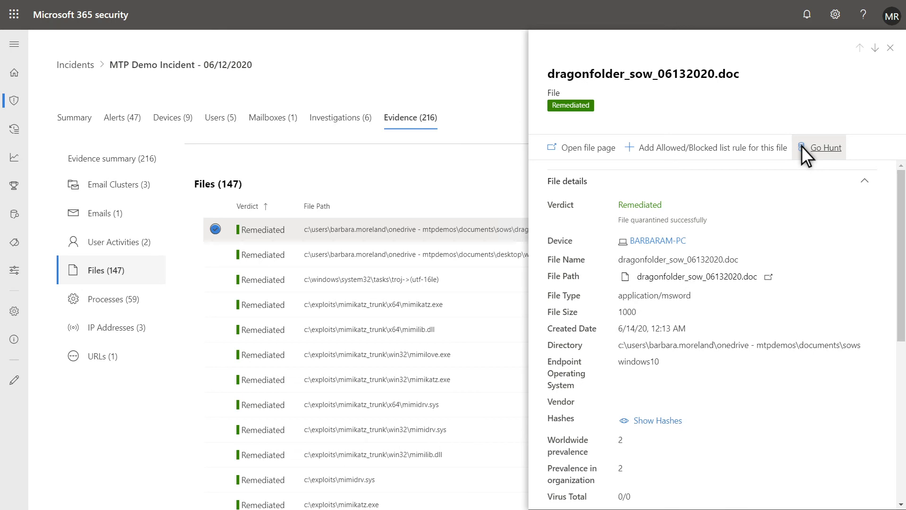
pyautogui.click(825, 147)
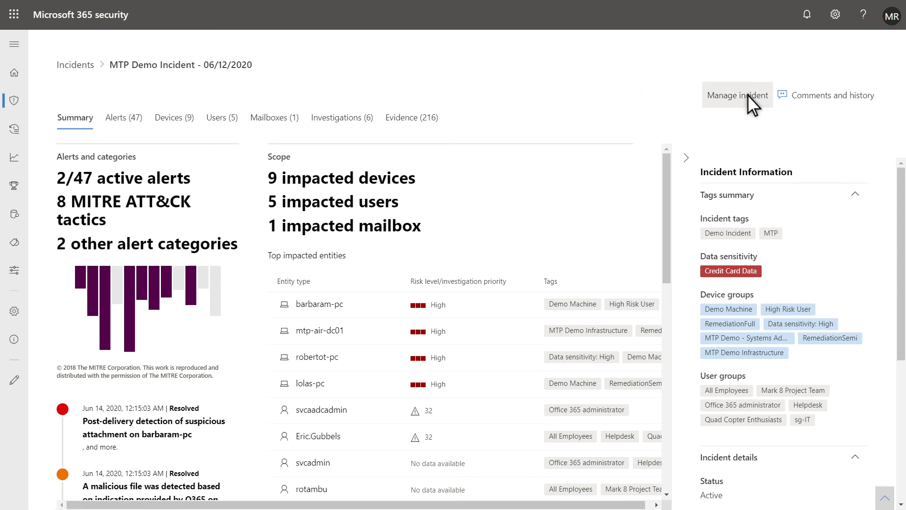
# Mark the incident resolved with True alert classification and Security testing determination, then save.
pyautogui.click(737, 95)
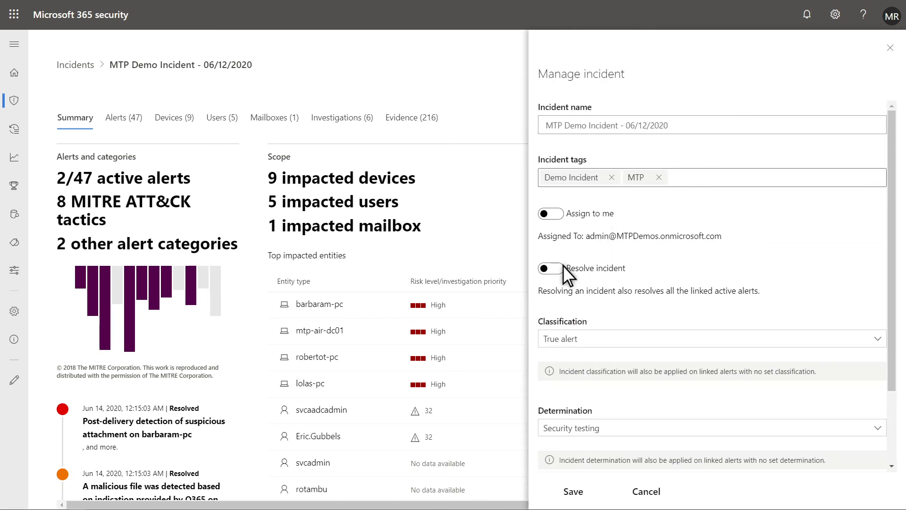
pyautogui.click(549, 268)
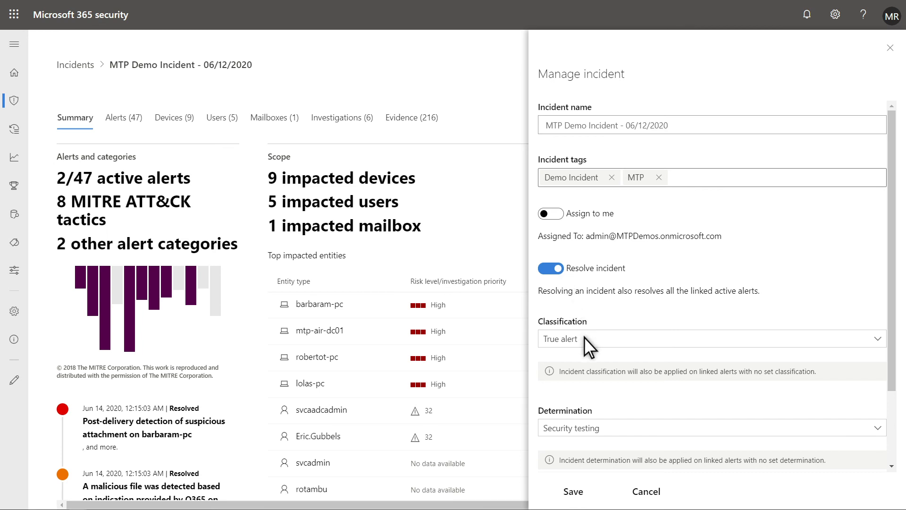
pyautogui.click(711, 338)
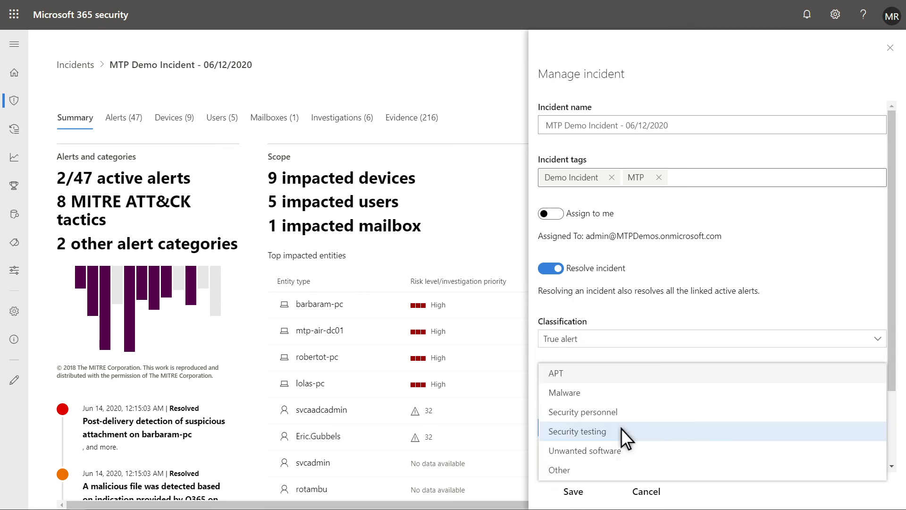
pyautogui.click(577, 431)
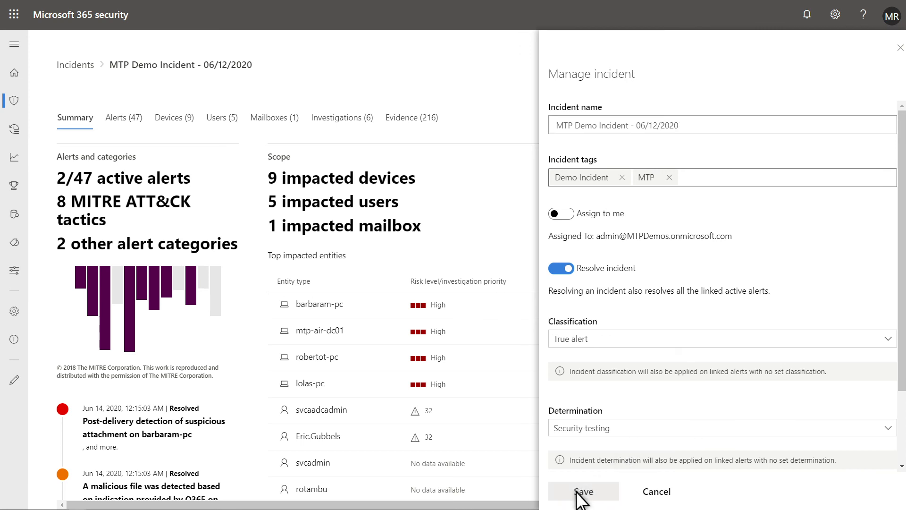
pyautogui.click(584, 491)
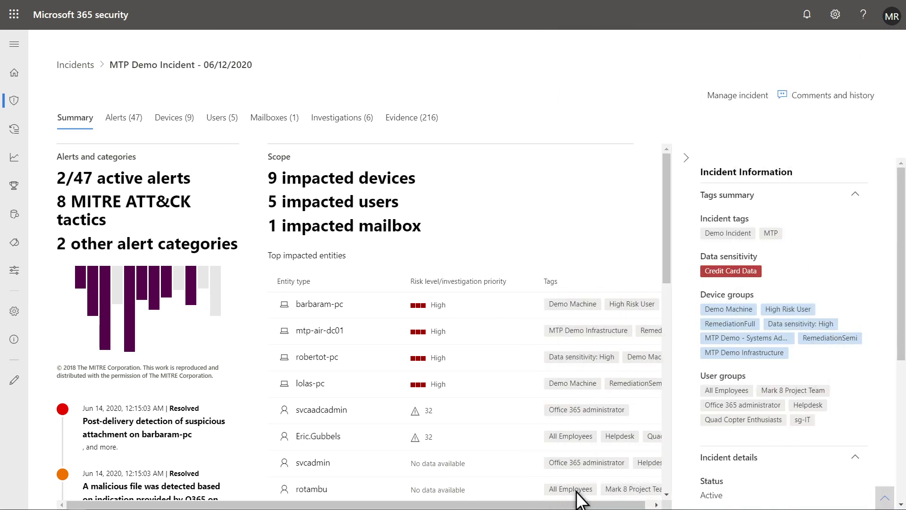